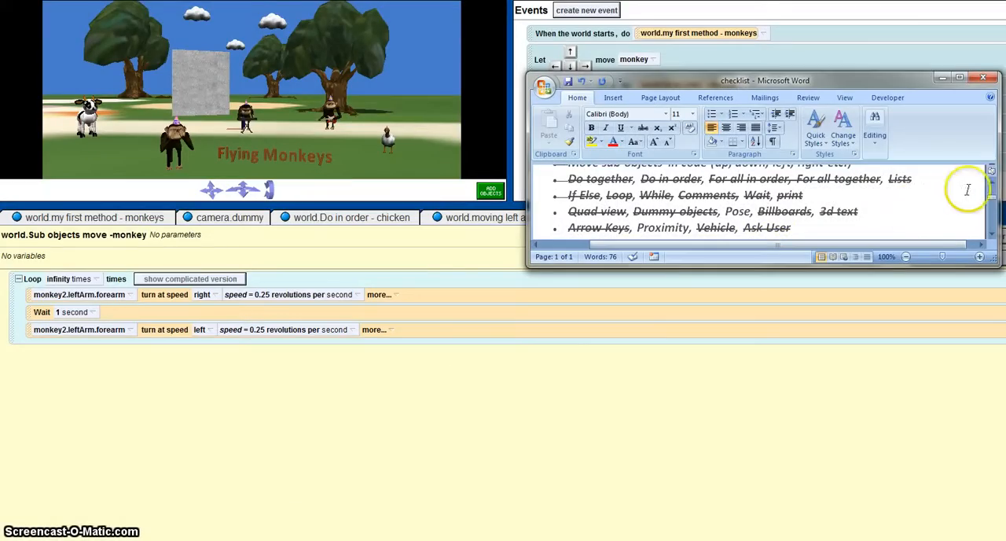
- Scroll the Word checklist up and down to review the struck-through Alice topics
{"action": "scroll", "scroll_direction": "up", "scroll_amount": 3}
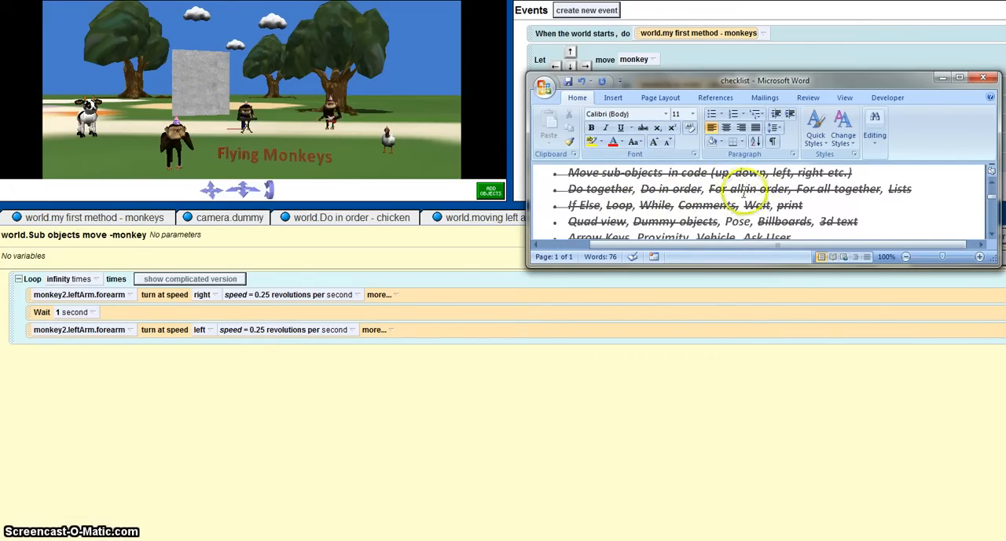
{"action": "mouse_move", "coordinate": [932, 194]}
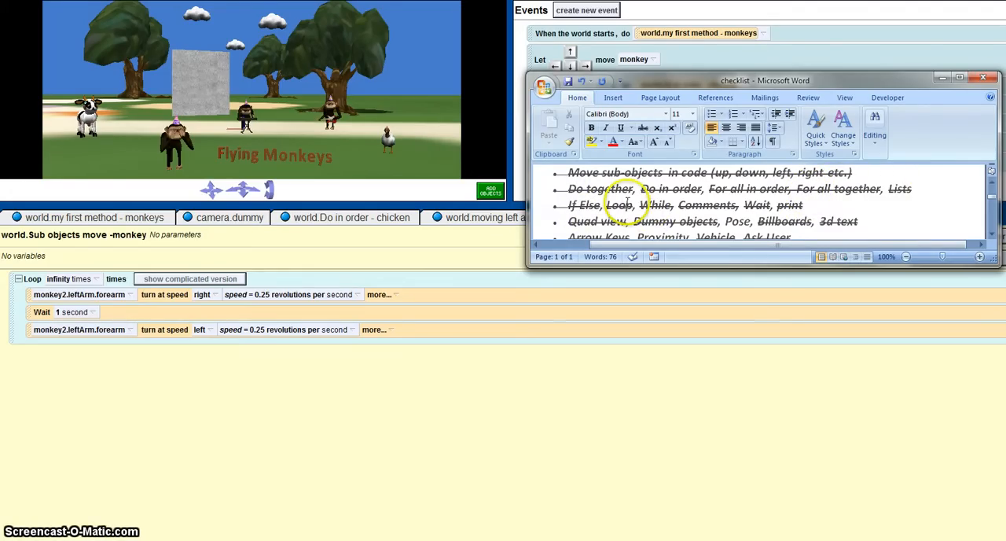
{"action": "scroll", "scroll_direction": "down", "scroll_amount": 3}
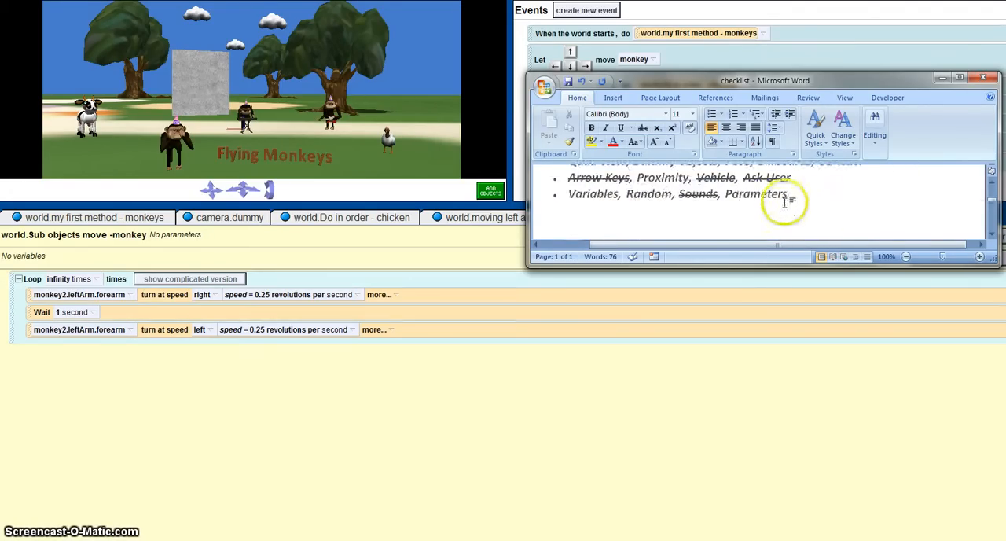
{"action": "scroll", "scroll_direction": "up", "scroll_amount": 3}
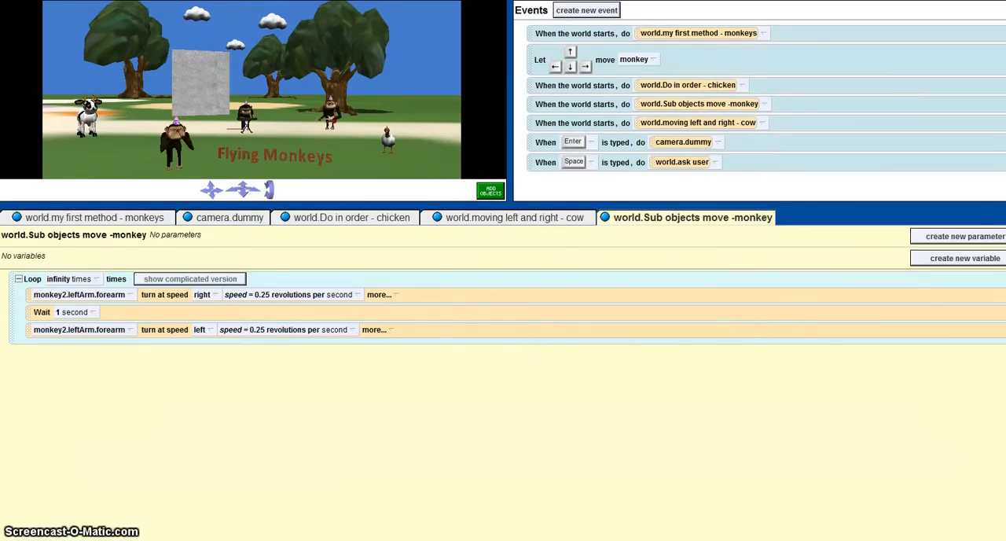
{"action": "left_click", "coordinate": [490, 189]}
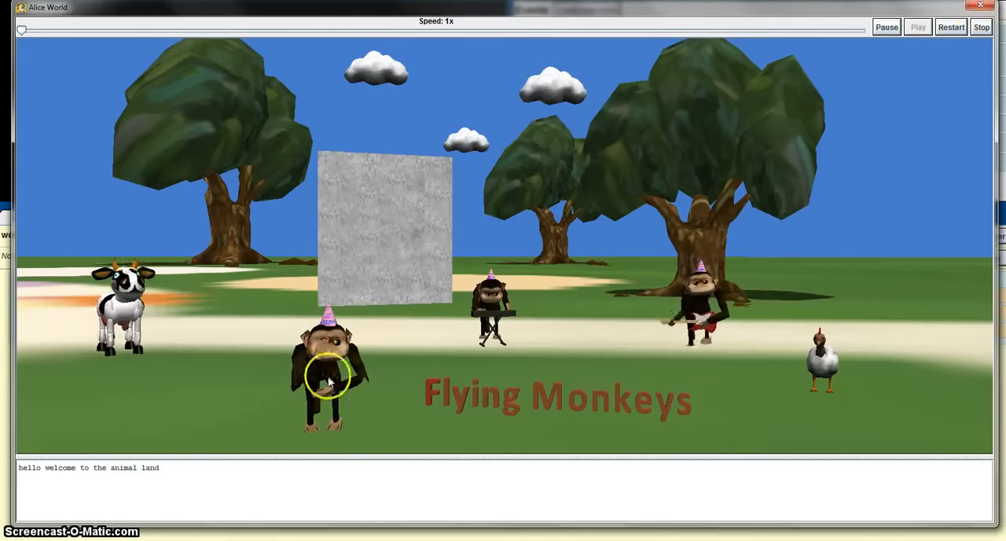
{"action": "left_click", "coordinate": [981, 26]}
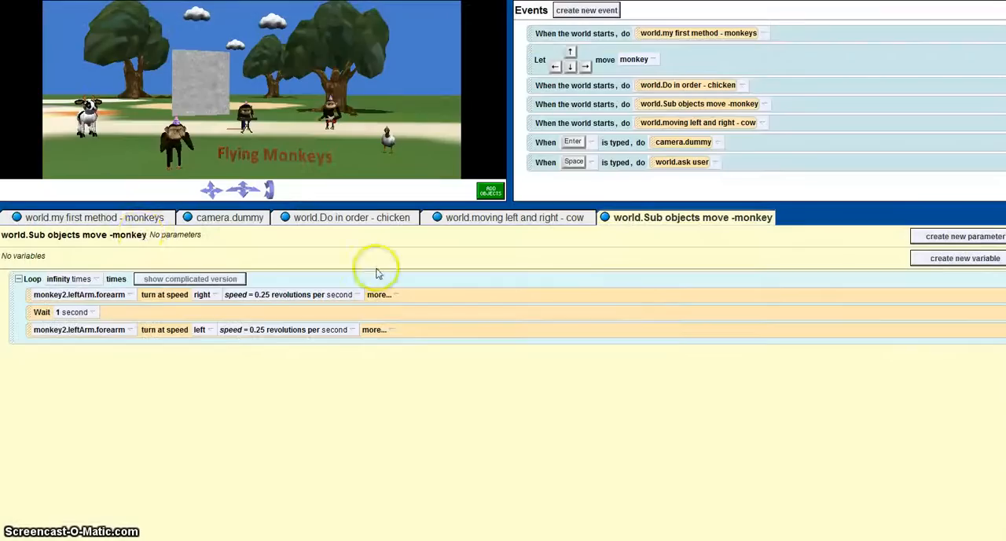
- Show world.my first method - monkeys and scroll through its welcome print, walking loop and proximity check
{"action": "left_click", "coordinate": [87, 217]}
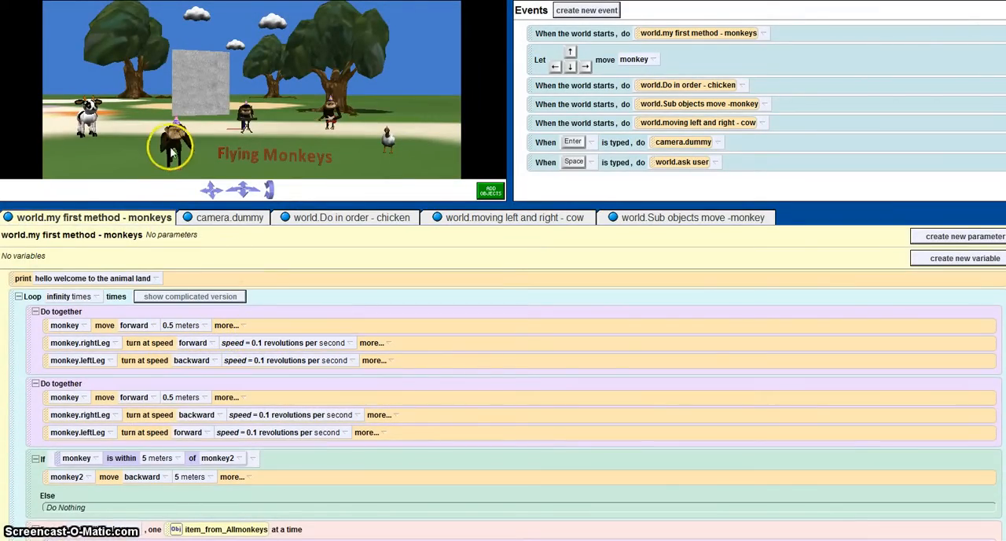
{"action": "mouse_move", "coordinate": [135, 334]}
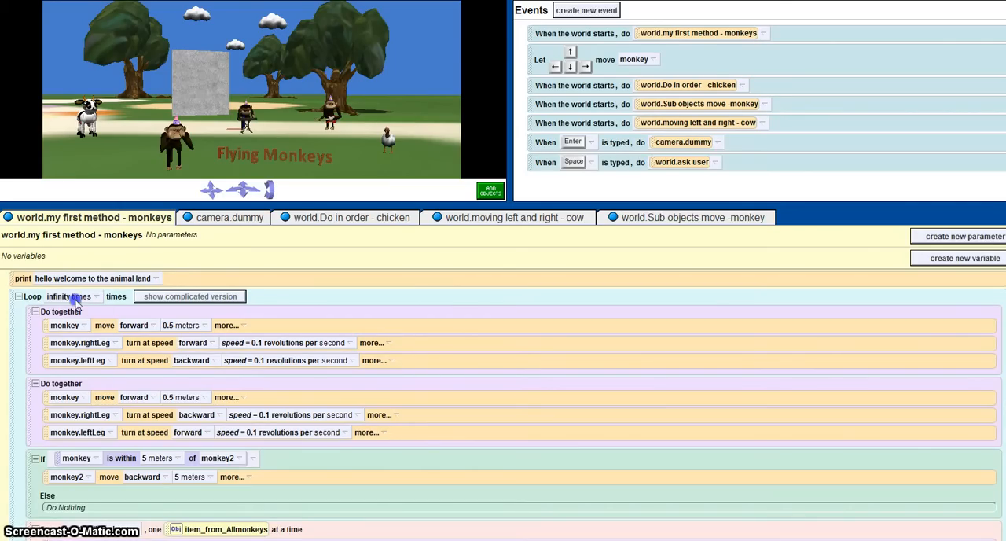
{"action": "left_click", "coordinate": [71, 296]}
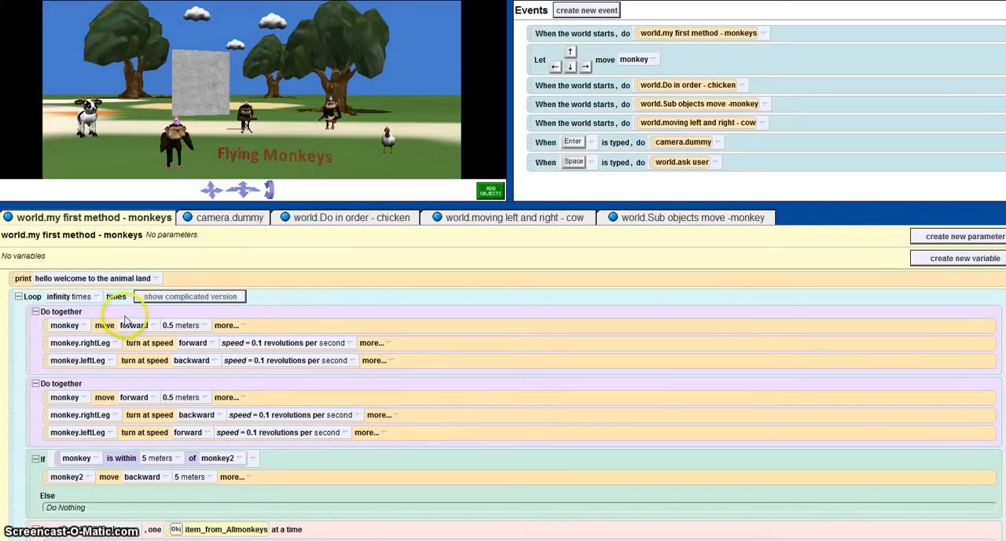
{"action": "scroll", "scroll_direction": "down", "scroll_amount": 3}
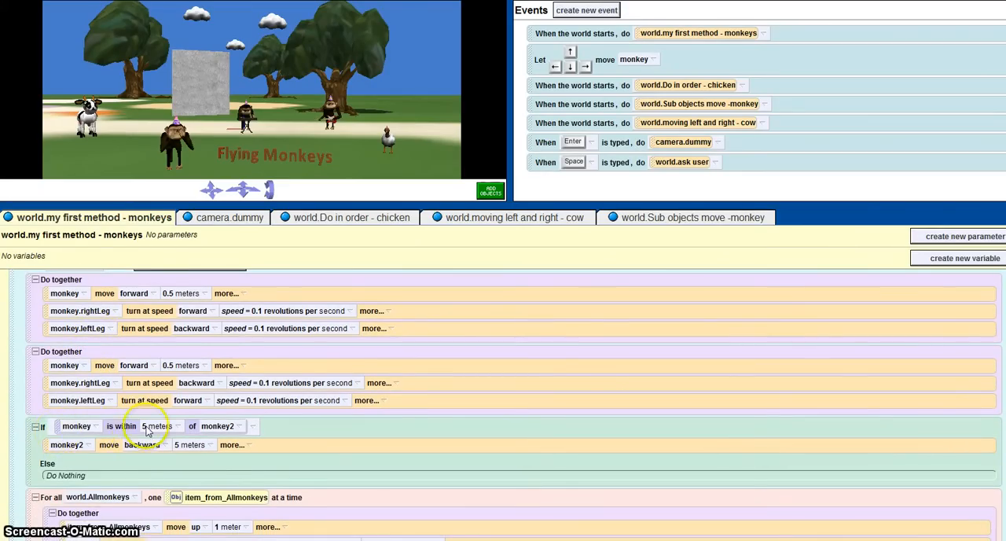
{"action": "mouse_move", "coordinate": [33, 103]}
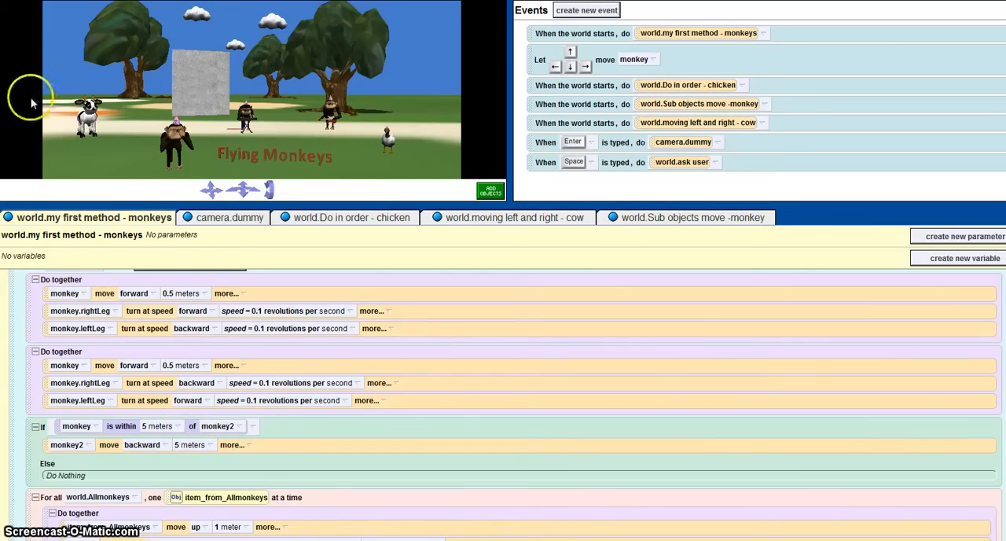
{"action": "mouse_move", "coordinate": [137, 444]}
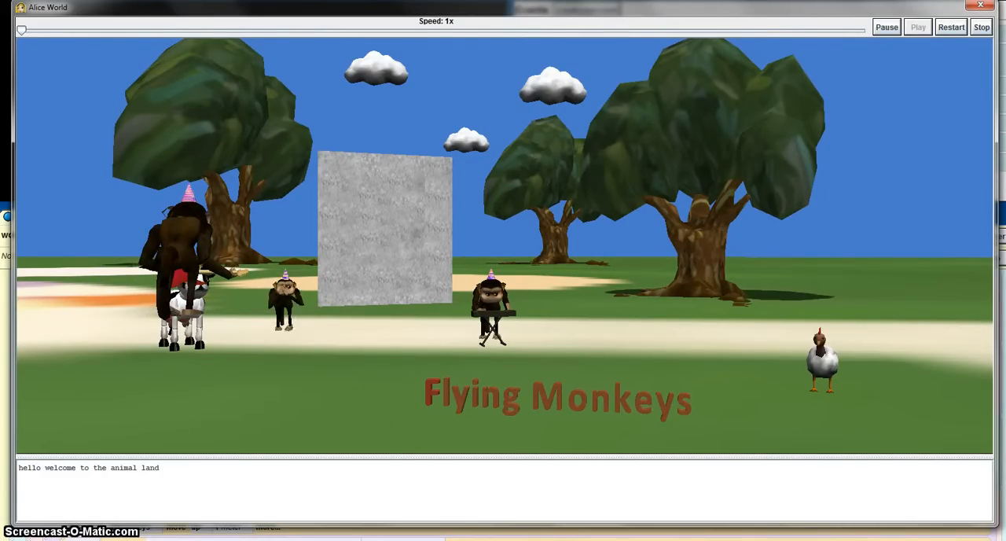
{"action": "left_click", "coordinate": [981, 27]}
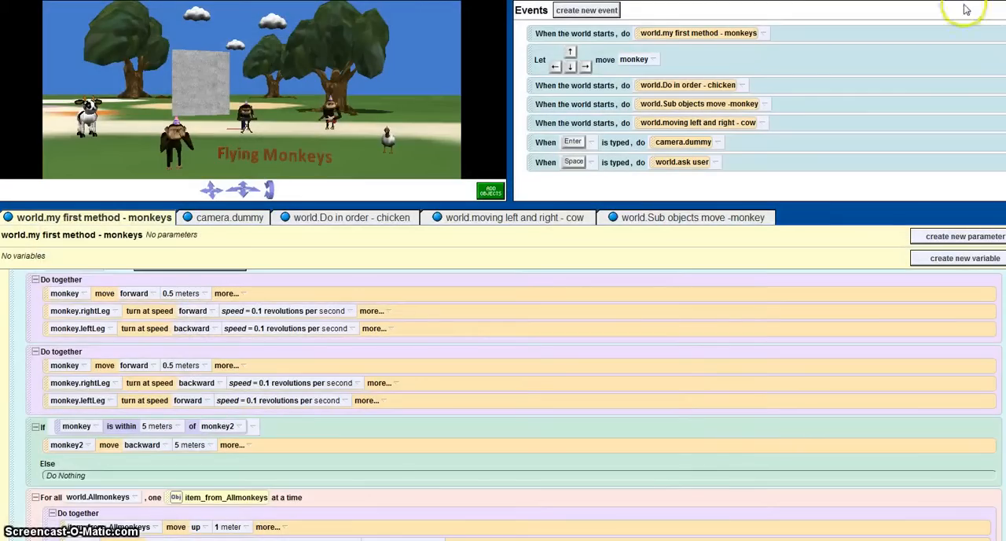
{"action": "scroll", "scroll_direction": "down", "scroll_amount": 3}
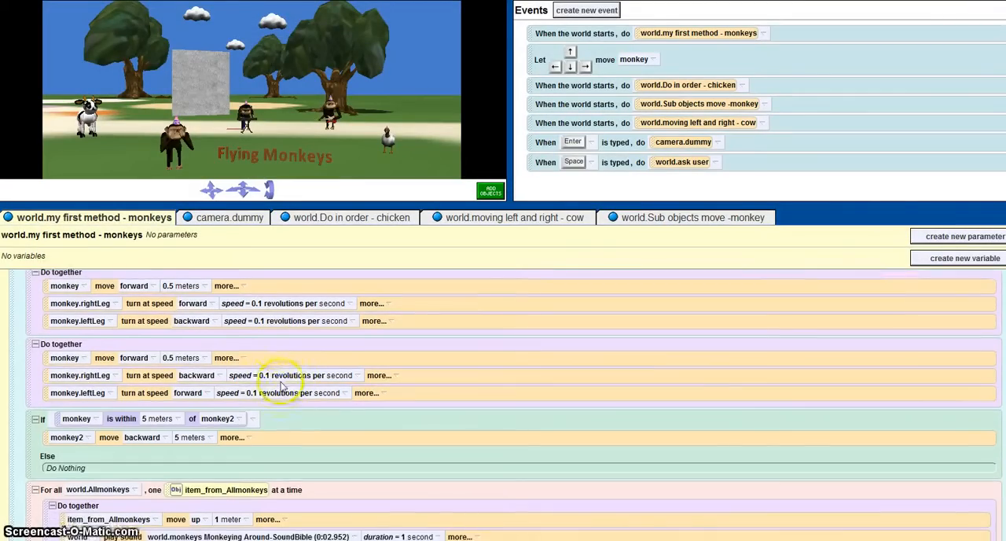
{"action": "scroll", "scroll_direction": "down", "scroll_amount": 3}
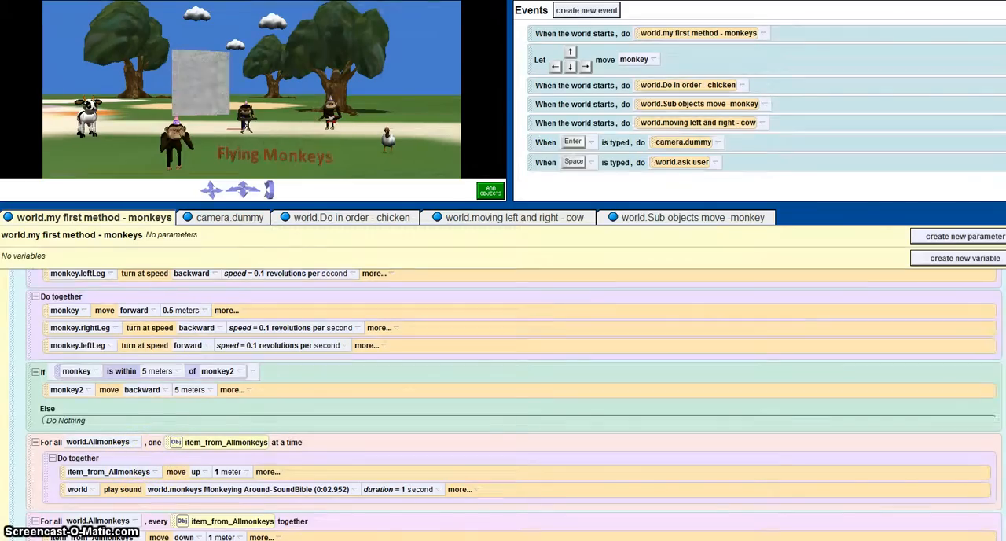
{"action": "left_click", "coordinate": [491, 190]}
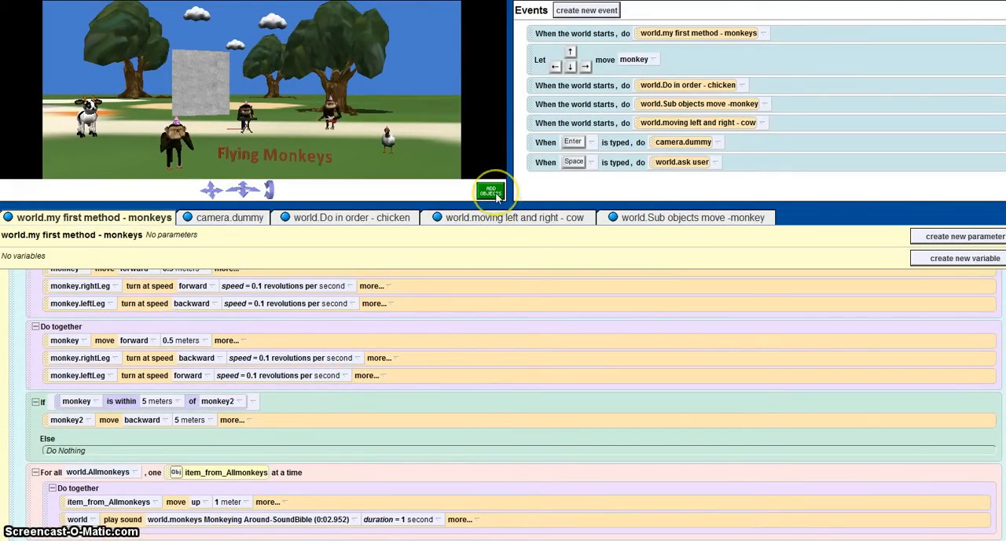
{"action": "left_click", "coordinate": [491, 191]}
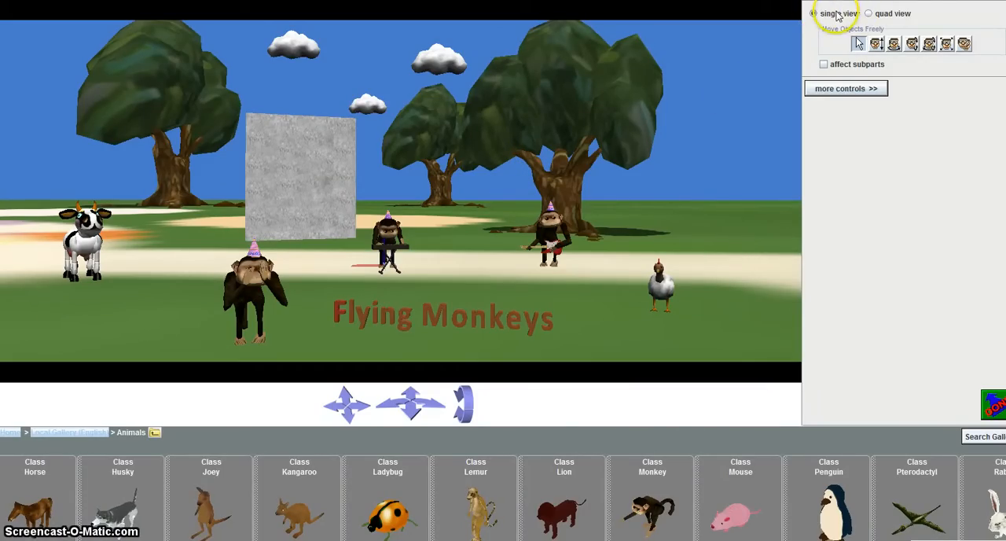
{"action": "left_click", "coordinate": [868, 14]}
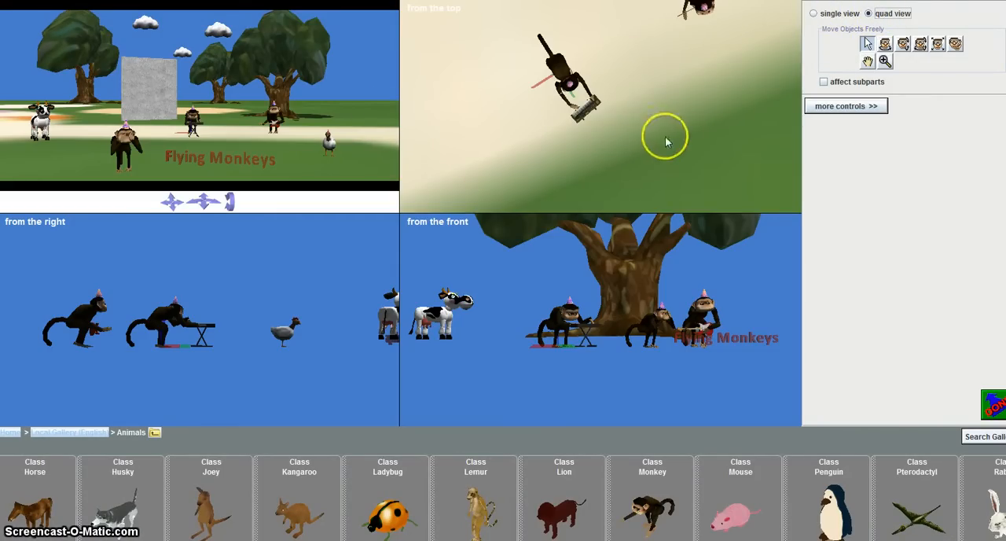
{"action": "mouse_move", "coordinate": [690, 109]}
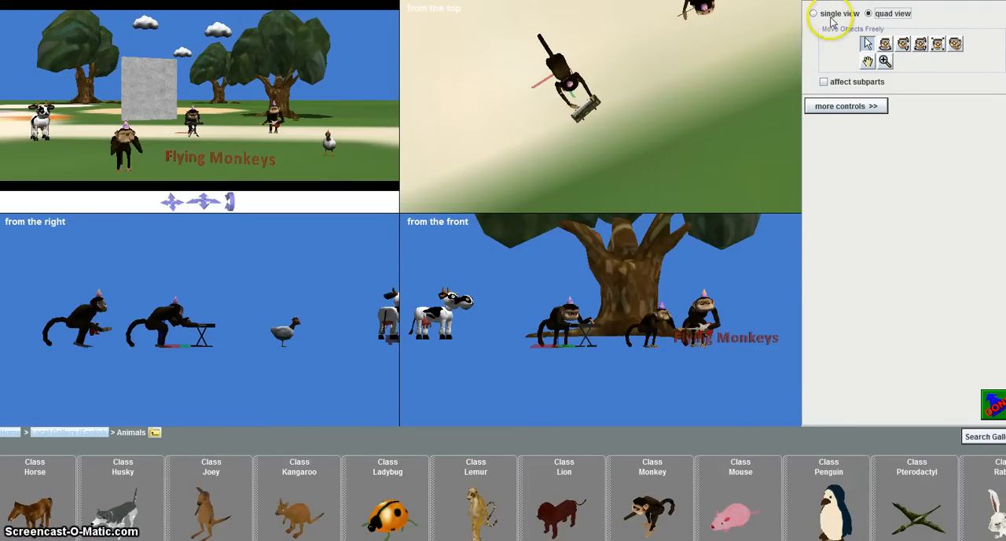
{"action": "left_click", "coordinate": [812, 14]}
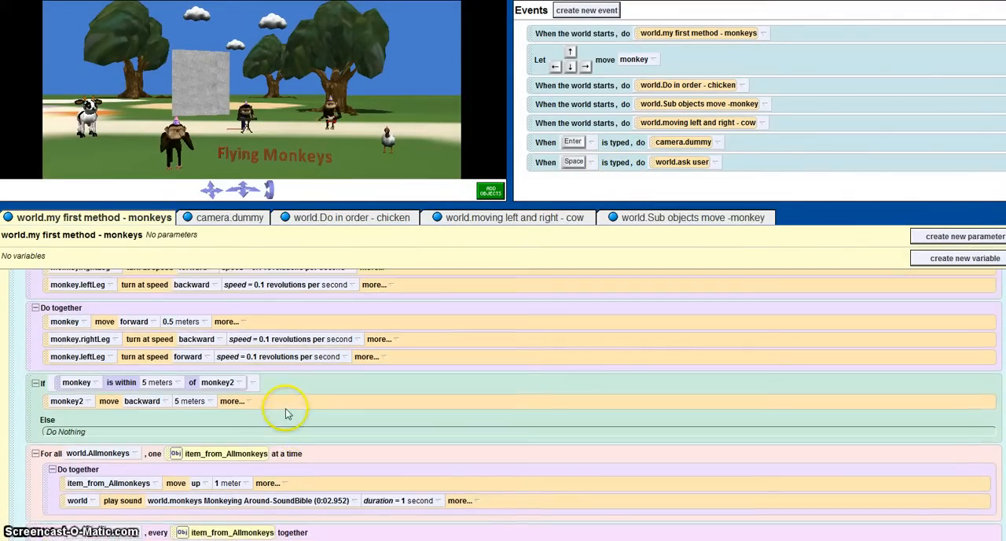
{"action": "scroll", "scroll_direction": "up", "scroll_amount": 3}
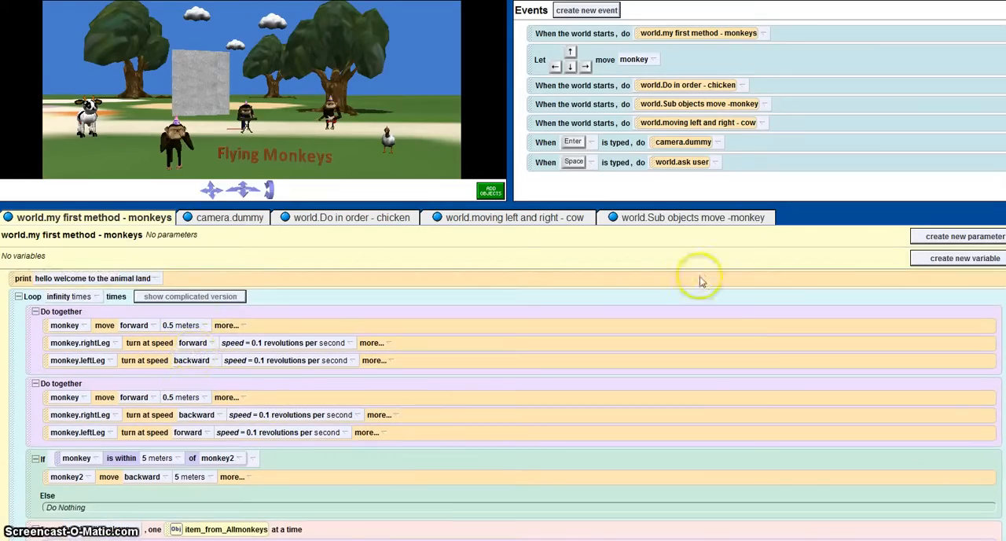
{"action": "left_click", "coordinate": [490, 188]}
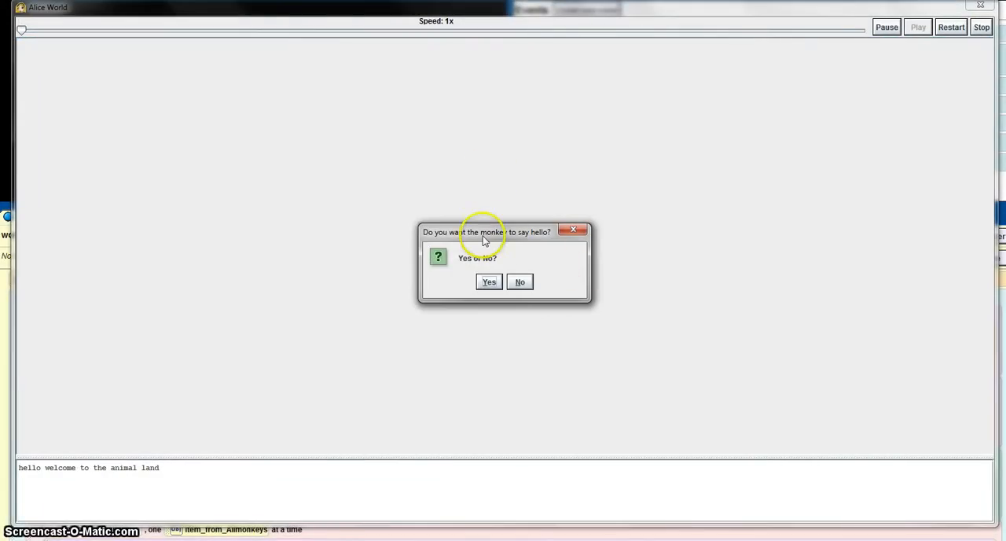
{"action": "mouse_move", "coordinate": [430, 240]}
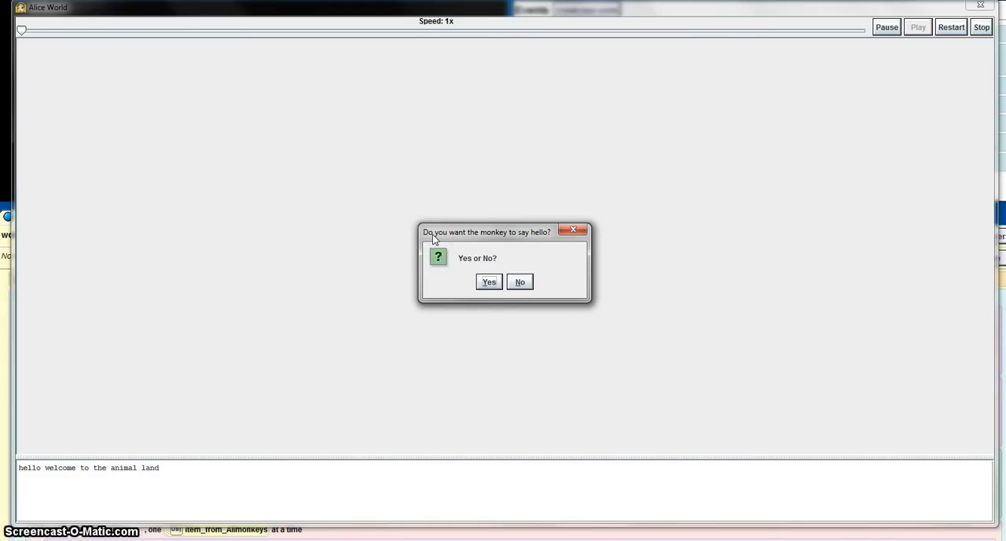
{"action": "left_click", "coordinate": [488, 281]}
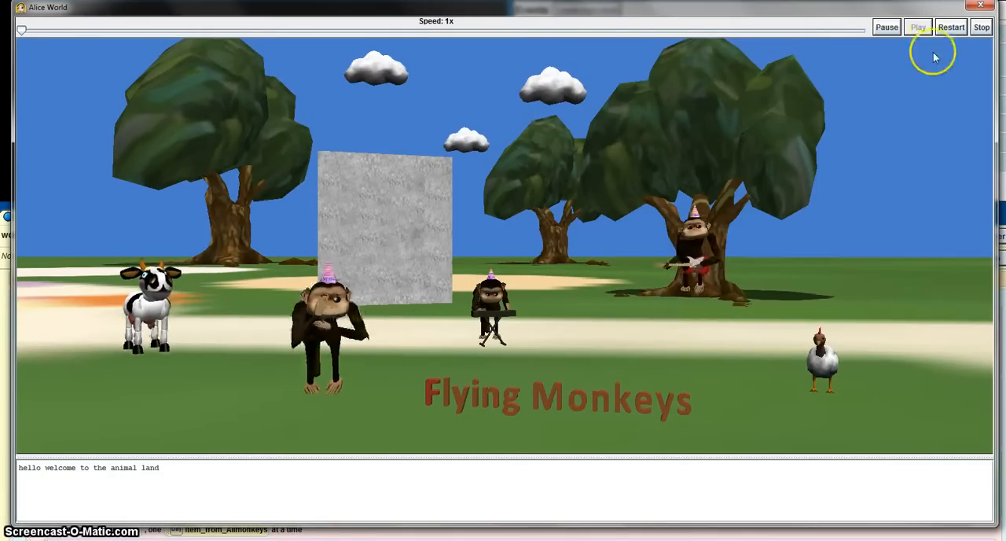
{"action": "left_click", "coordinate": [981, 26]}
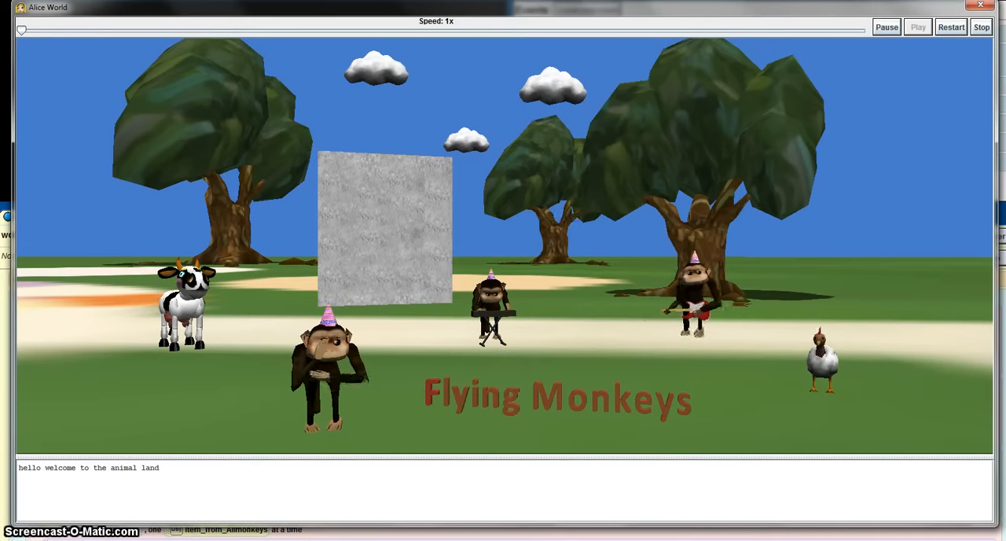
{"action": "left_click", "coordinate": [981, 26]}
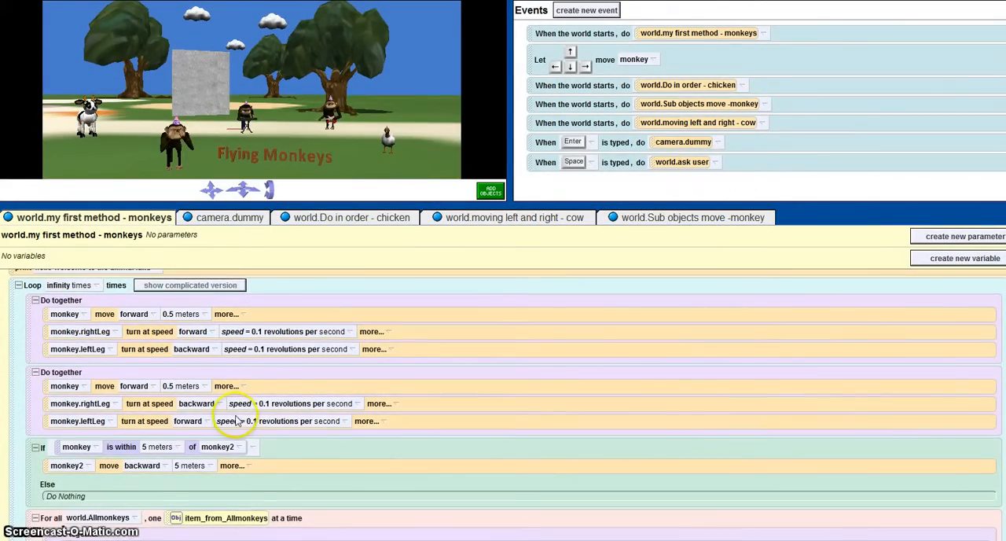
{"action": "scroll", "scroll_direction": "down", "scroll_amount": 3}
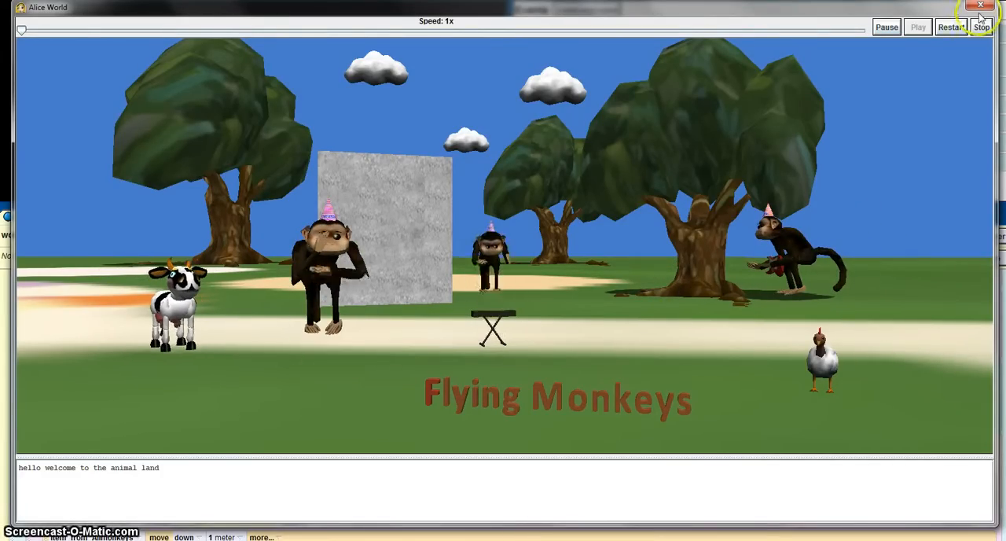
- Close the running Flying Monkeys world window to return to the monkeys' method in the editor
{"action": "left_click", "coordinate": [981, 27]}
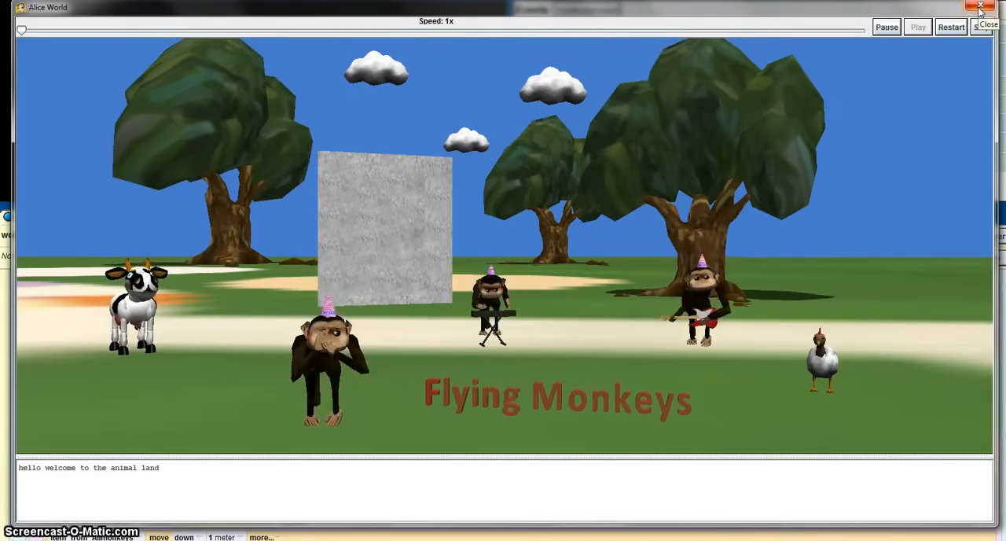
{"action": "left_click", "coordinate": [980, 6]}
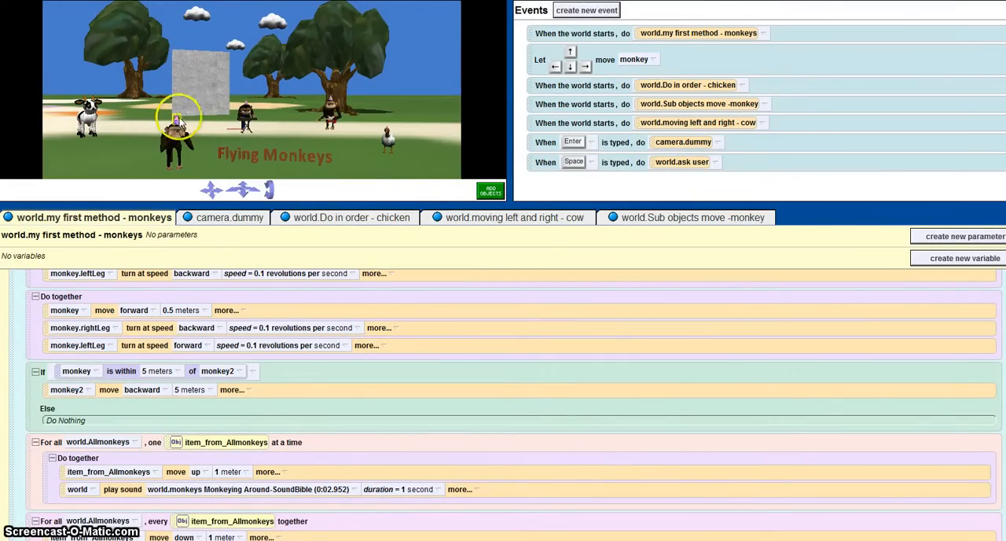
{"action": "right_click", "coordinate": [173, 126]}
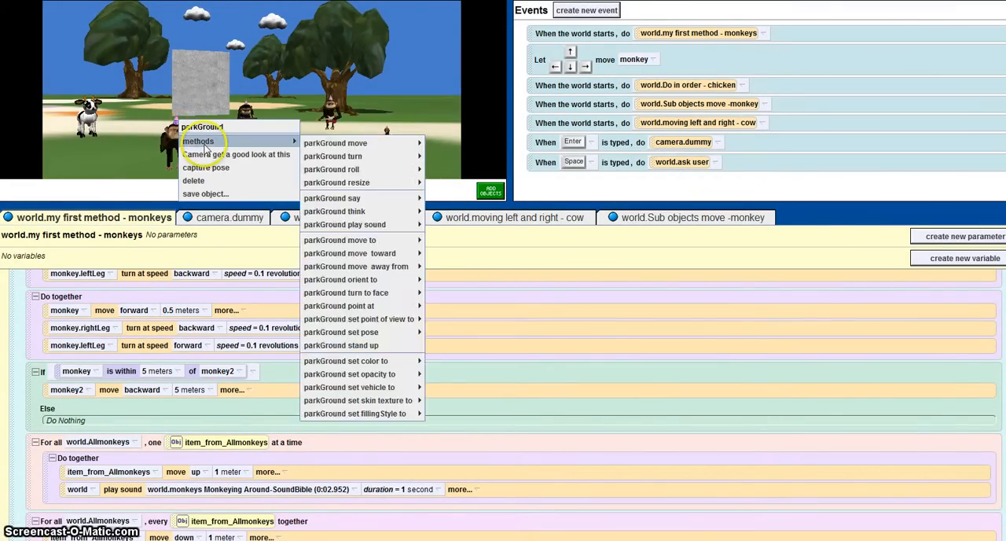
{"action": "mouse_move", "coordinate": [349, 387]}
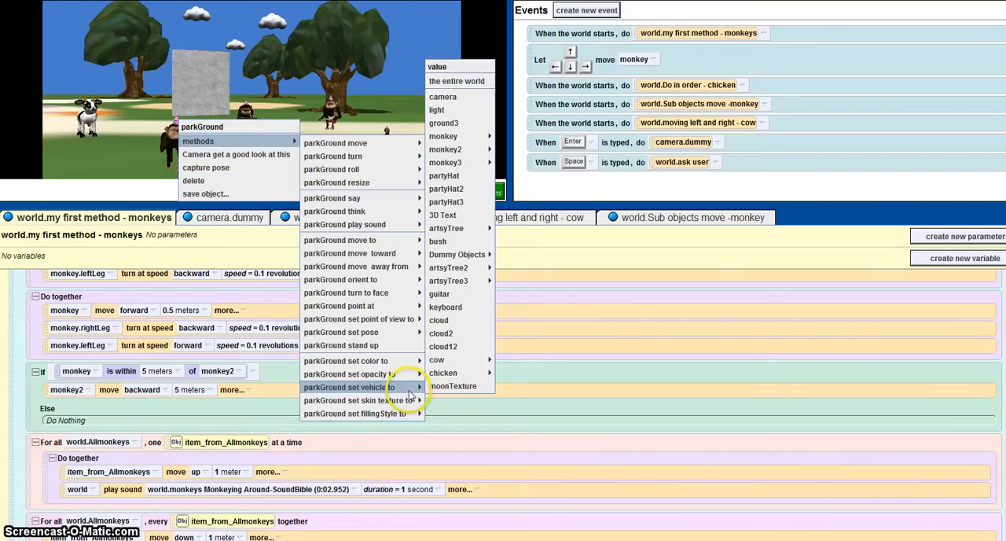
{"action": "mouse_move", "coordinate": [446, 162]}
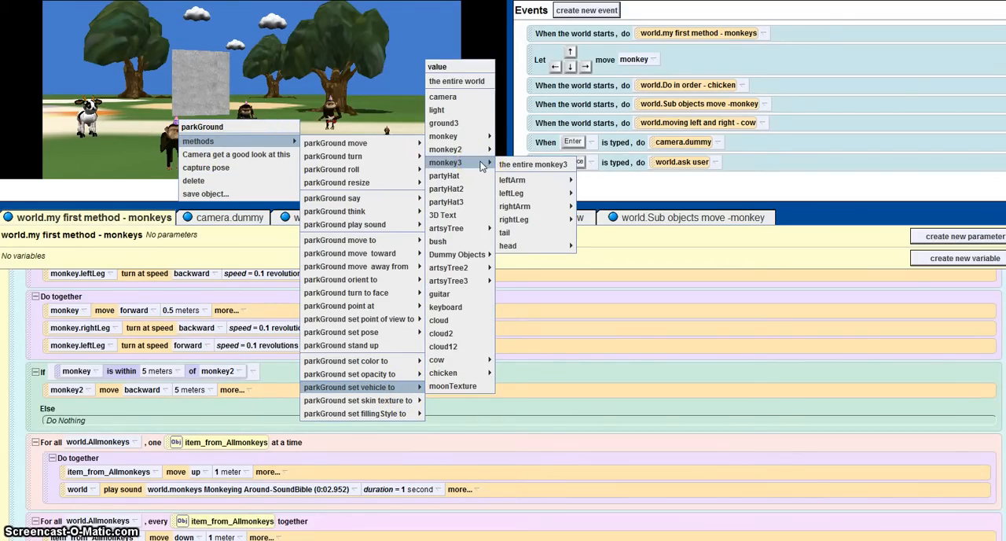
{"action": "mouse_move", "coordinate": [446, 150]}
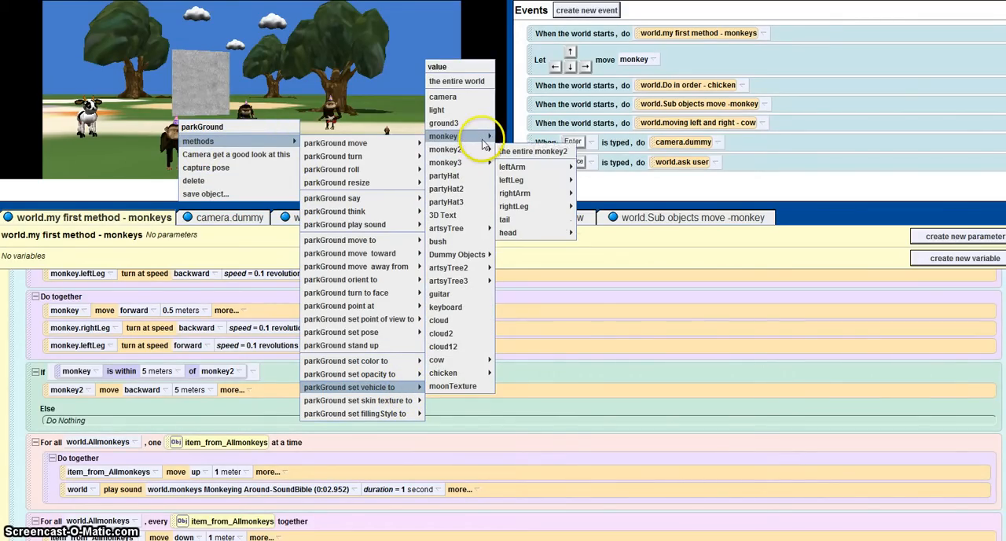
{"action": "mouse_move", "coordinate": [445, 149]}
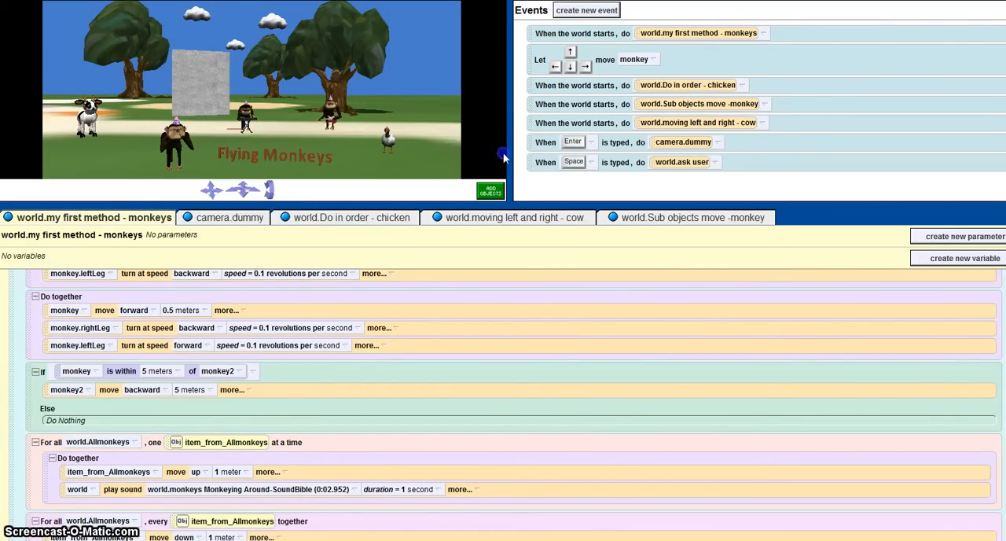
{"action": "left_click", "coordinate": [489, 188]}
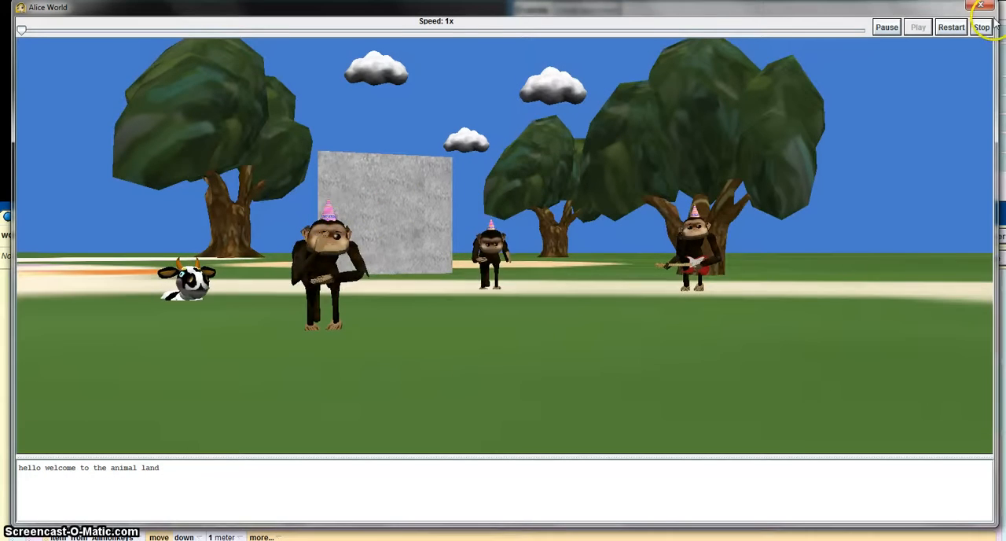
{"action": "left_click", "coordinate": [981, 26]}
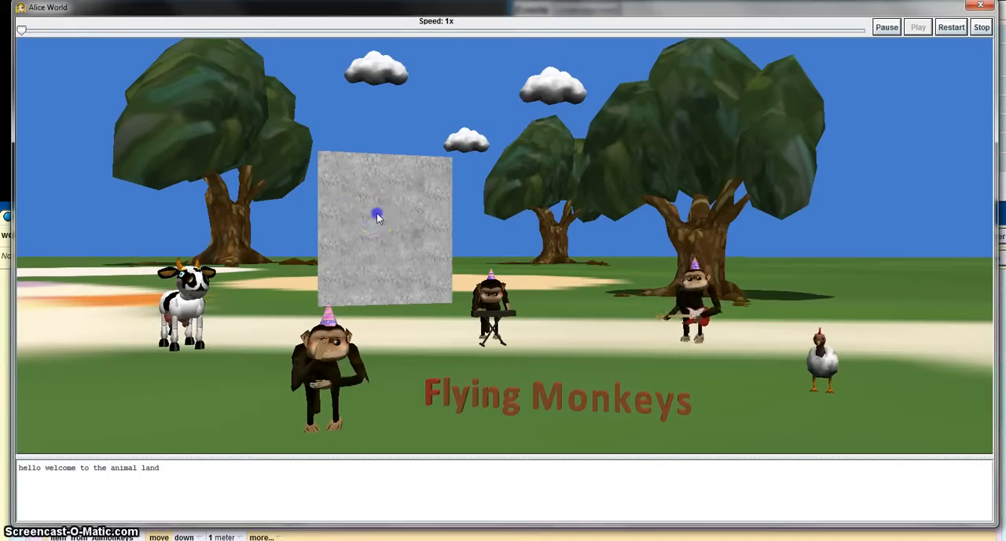
{"action": "left_click", "coordinate": [981, 27]}
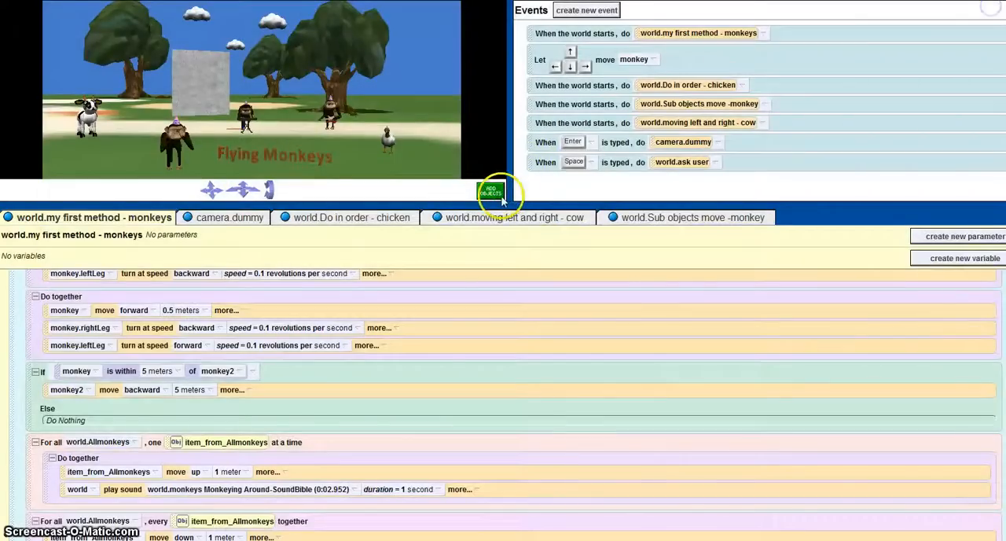
- Turn the stone billboard in the scene view, then copy it so a second stone wall appears
{"action": "left_click", "coordinate": [495, 191]}
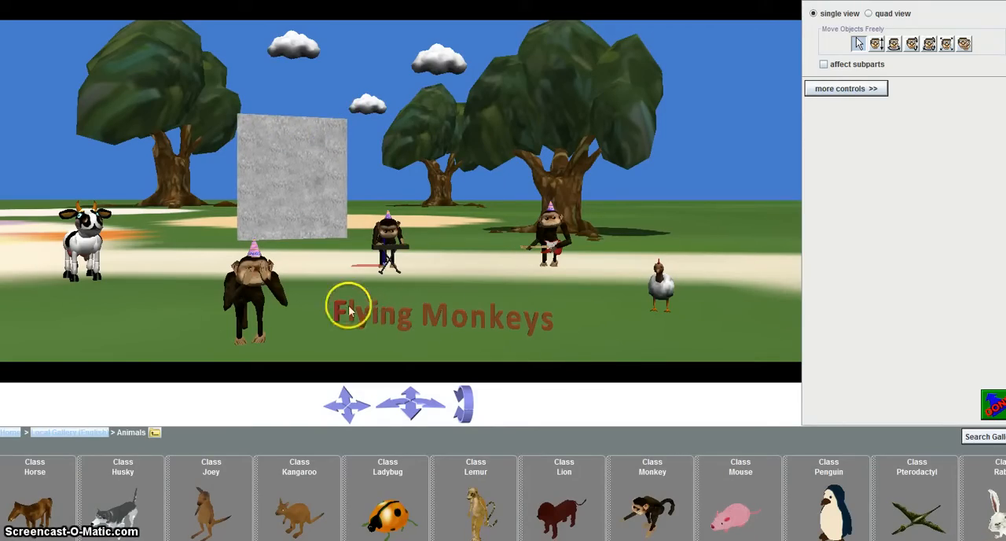
{"action": "left_click_drag", "start_coordinate": [291, 177], "coordinate": [181, 169]}
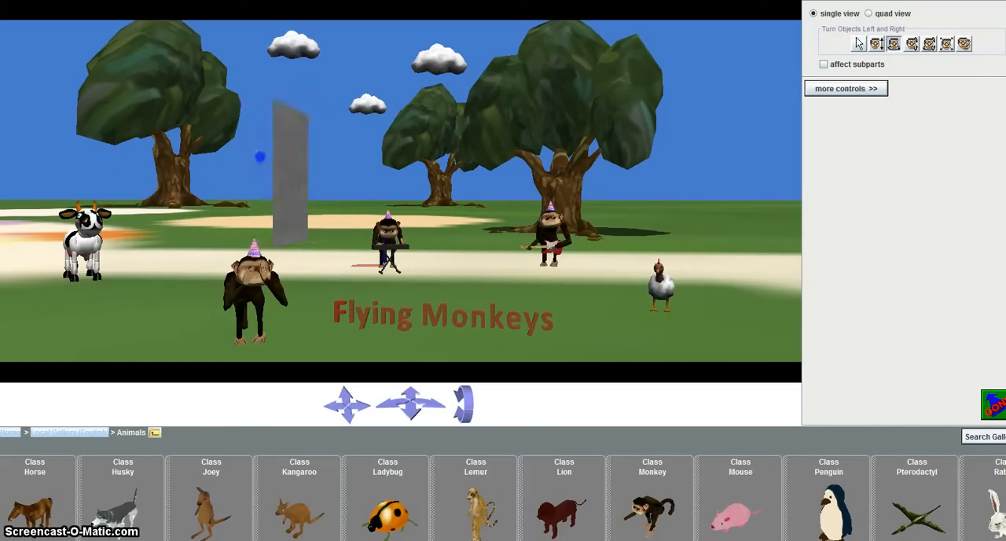
{"action": "left_click", "coordinate": [875, 43]}
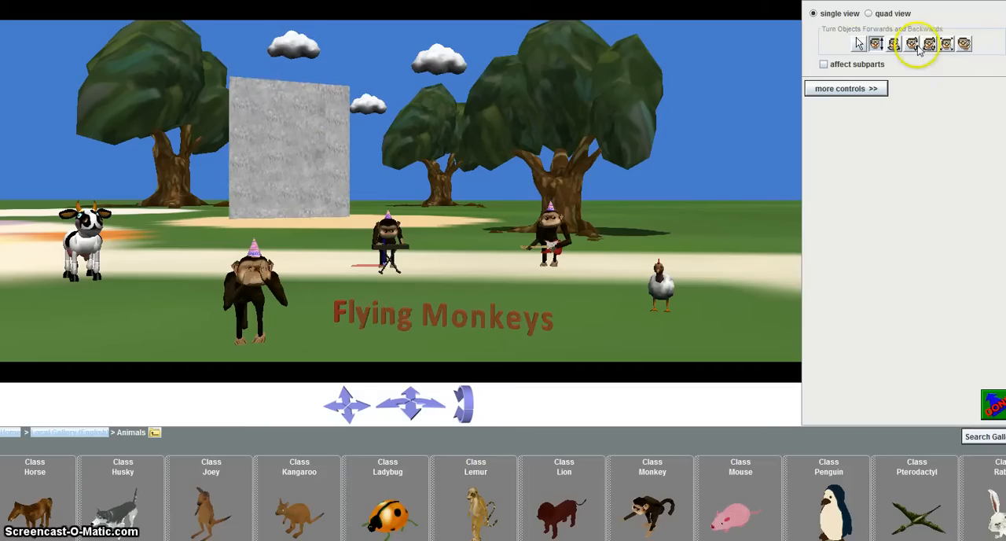
{"action": "mouse_move", "coordinate": [964, 43]}
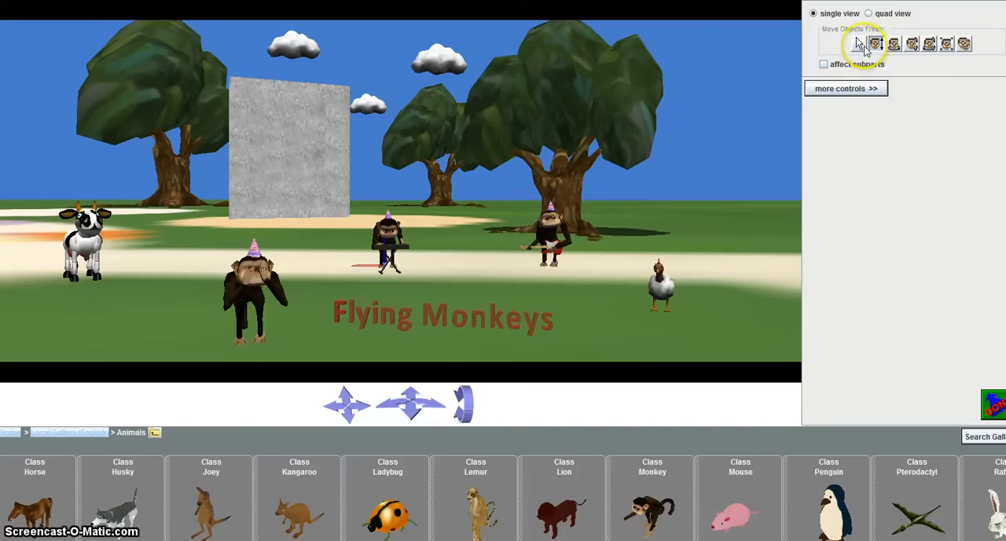
{"action": "left_click", "coordinate": [874, 43]}
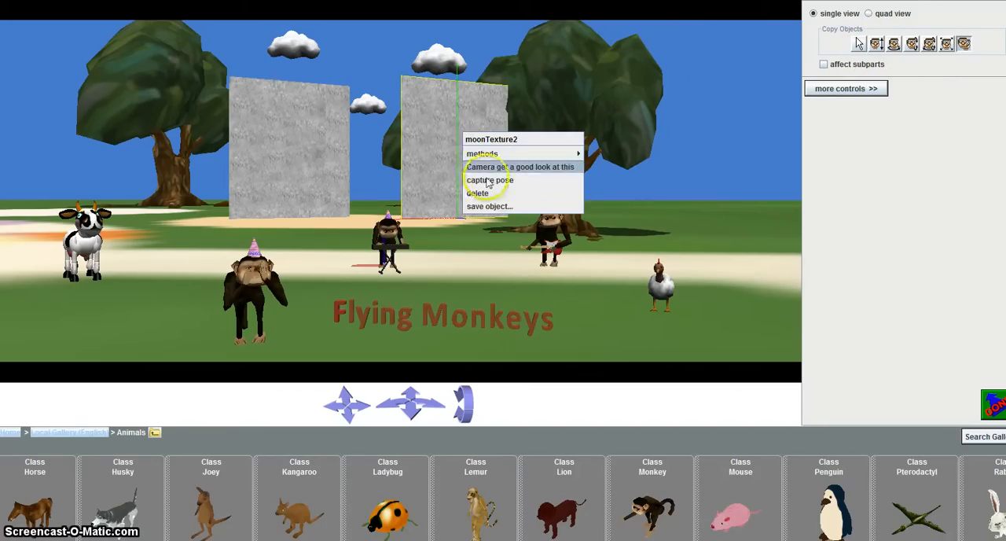
{"action": "left_click", "coordinate": [478, 192]}
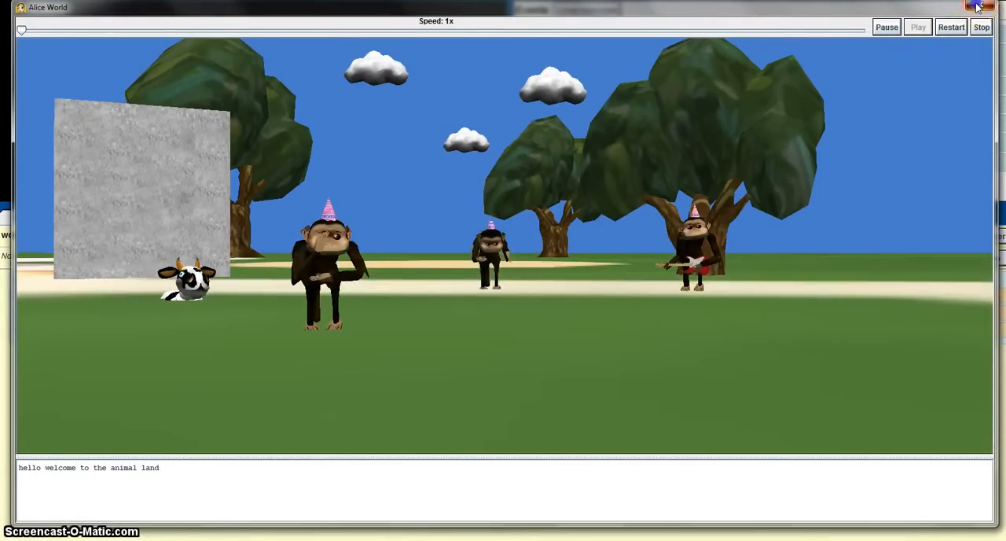
- Close the Alice World playback window, landing on the cow's endless left-right movement loop
{"action": "left_click", "coordinate": [981, 27]}
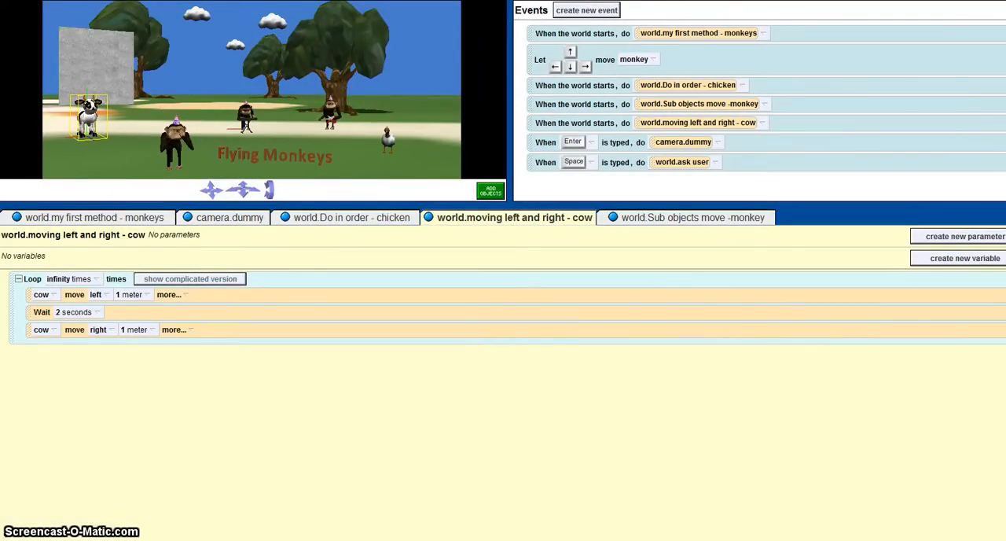
- Show the monkeys' first method code and scroll down through it before returning to the checklist
{"action": "left_click", "coordinate": [94, 217]}
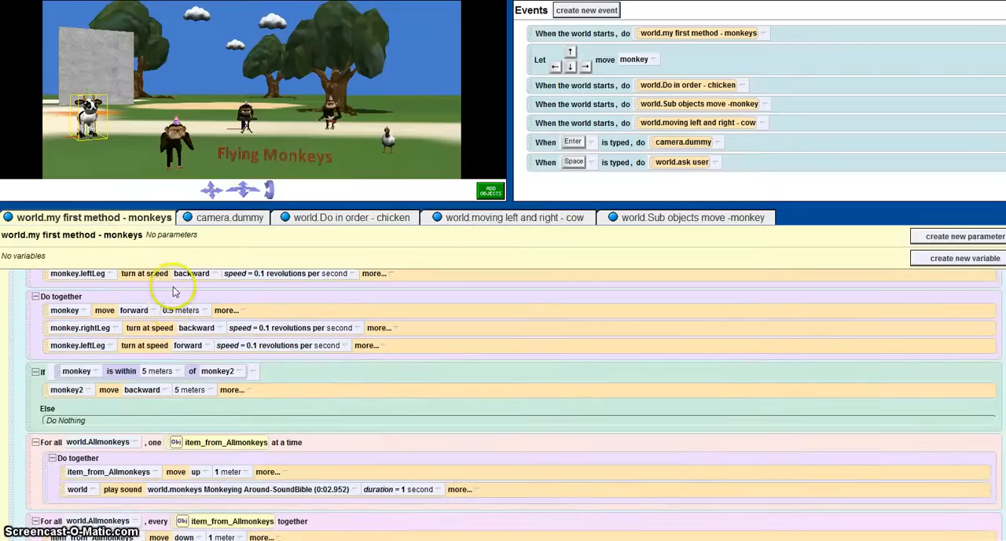
{"action": "scroll", "scroll_direction": "down", "scroll_amount": 3}
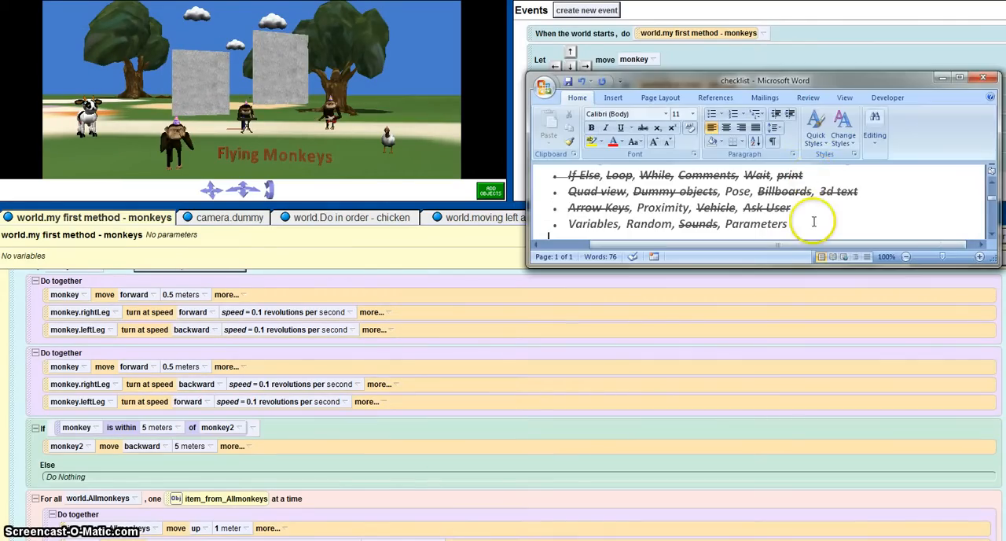
{"action": "scroll", "scroll_direction": "up", "scroll_amount": 3}
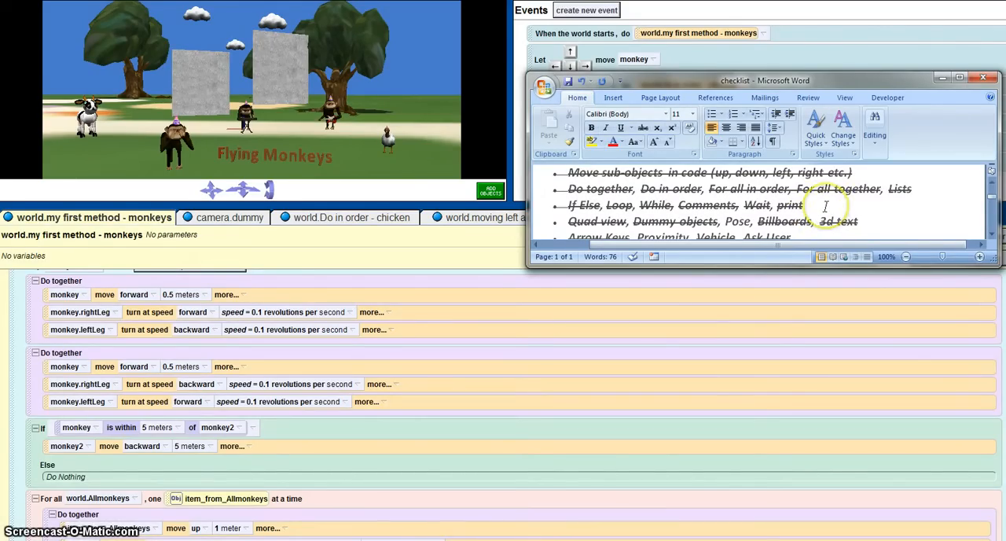
{"action": "mouse_move", "coordinate": [364, 364]}
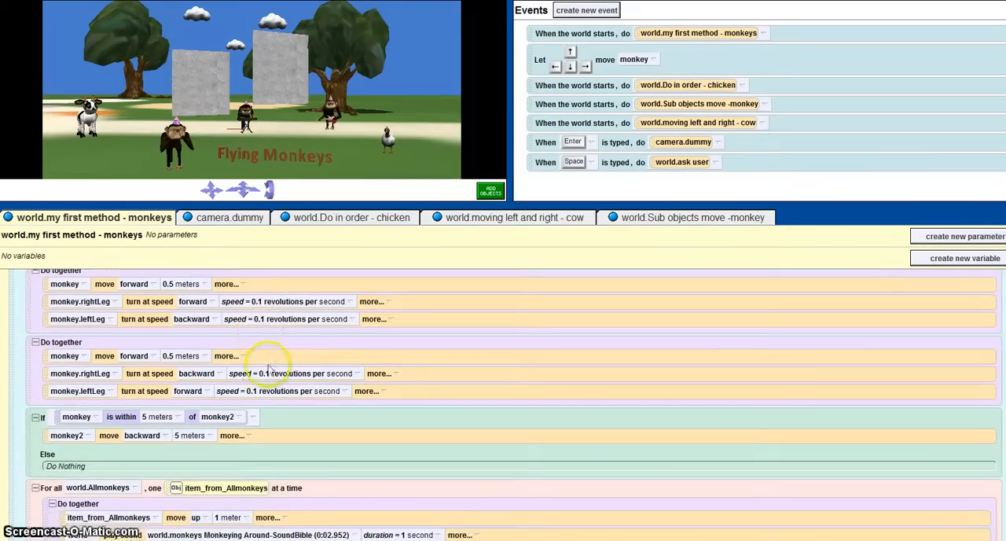
{"action": "mouse_move", "coordinate": [377, 153]}
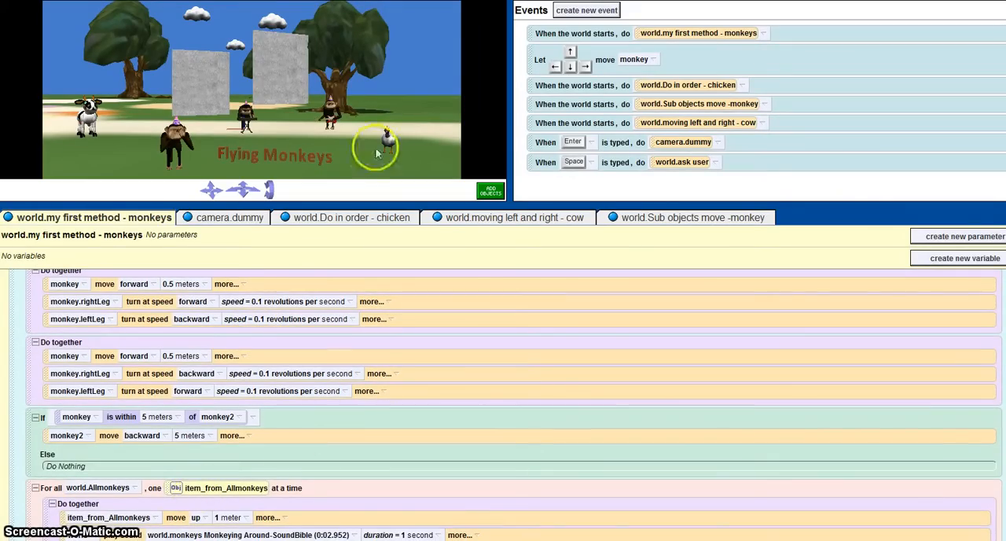
{"action": "mouse_move", "coordinate": [174, 314]}
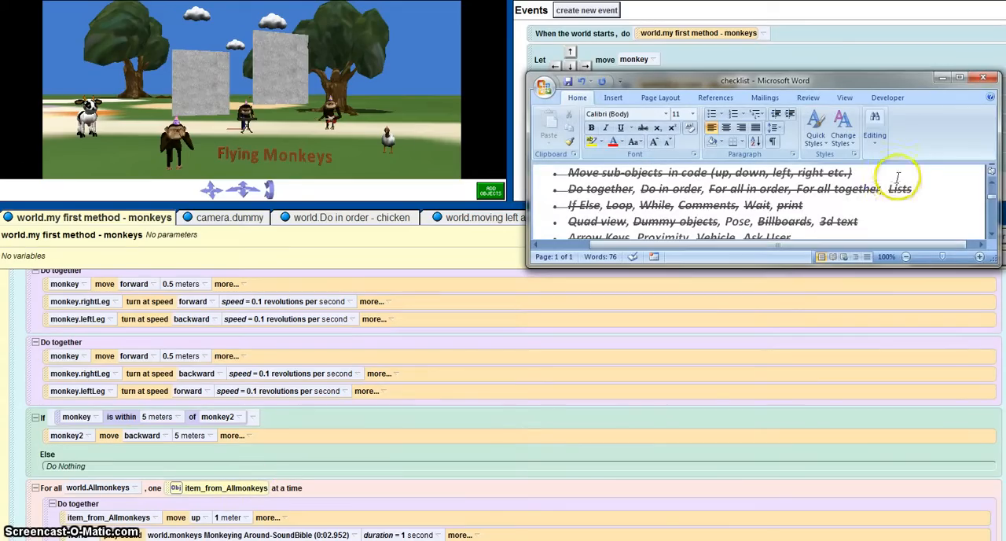
{"action": "mouse_move", "coordinate": [871, 204]}
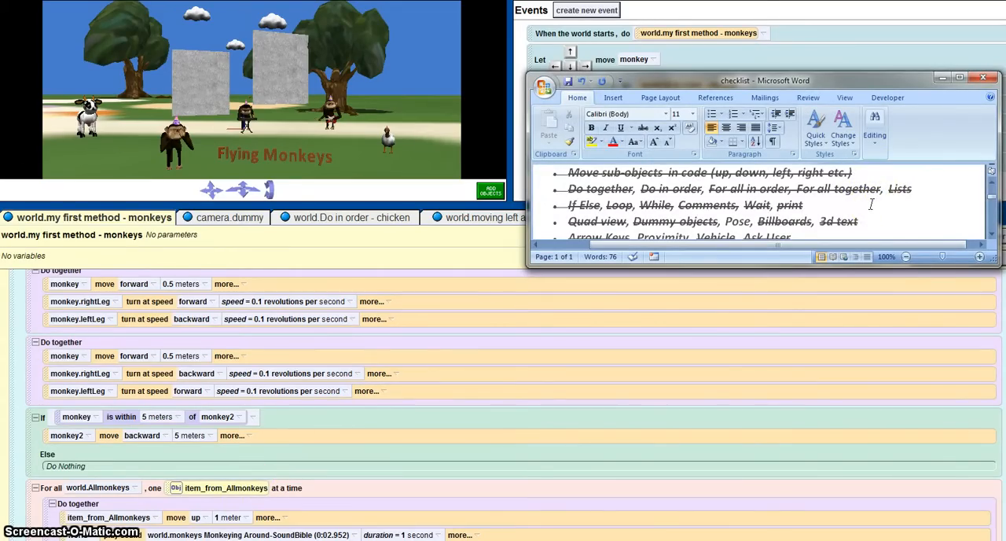
{"action": "scroll", "scroll_direction": "up", "scroll_amount": 3}
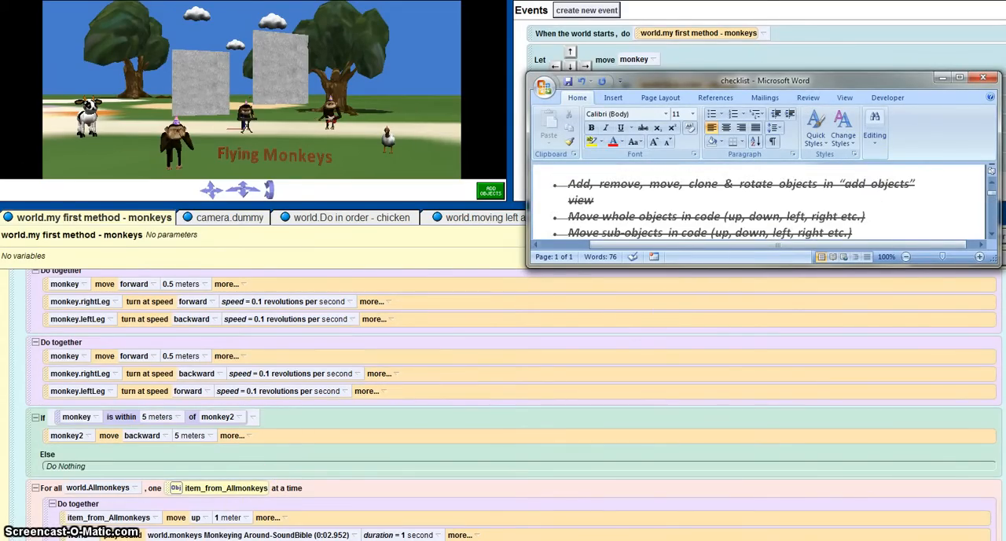